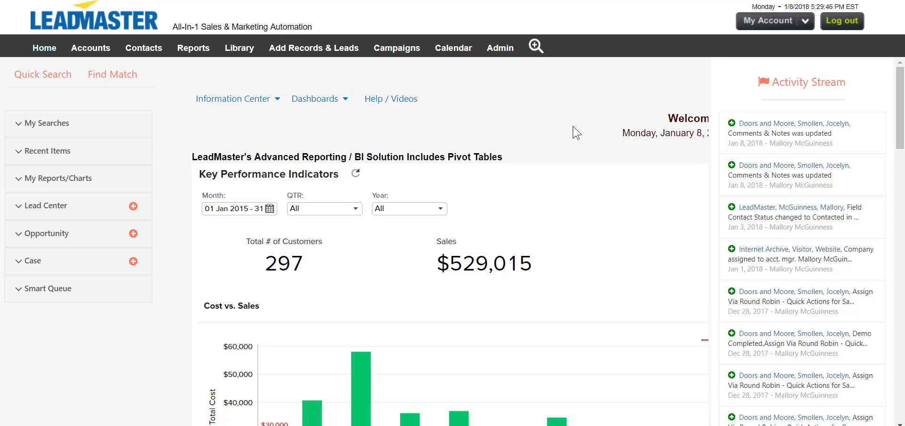
{"action": "mouse_move", "coordinate": [562, 165]}
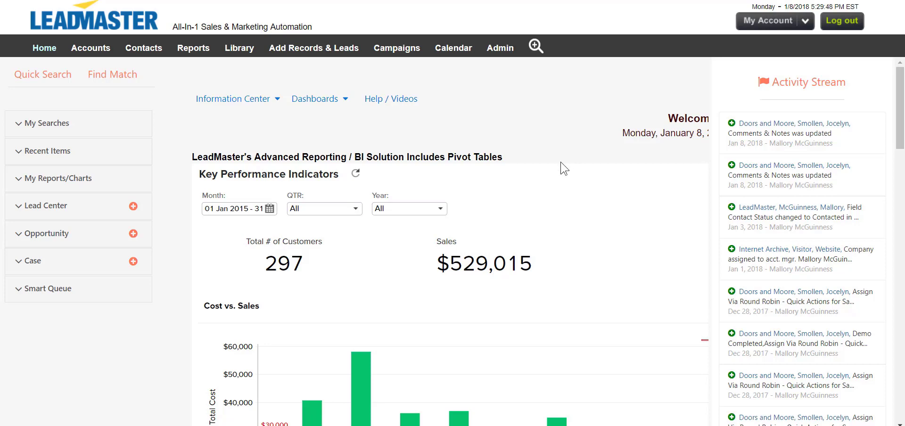
{"action": "mouse_move", "coordinate": [558, 162]}
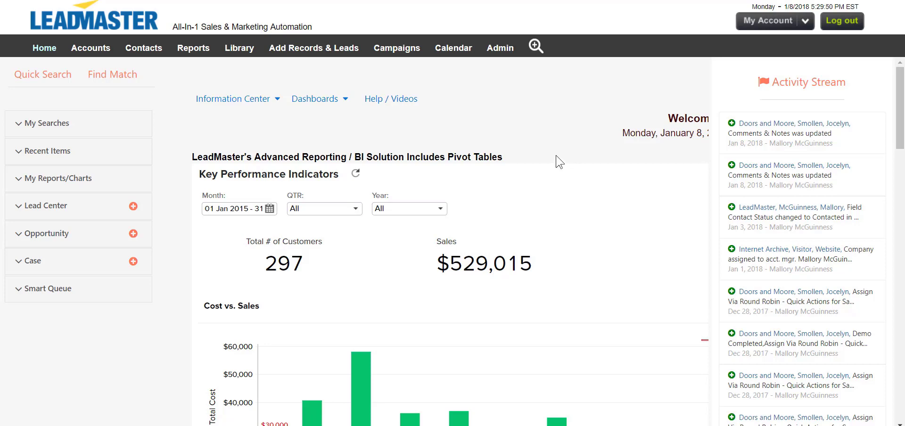
{"action": "mouse_move", "coordinate": [547, 172]}
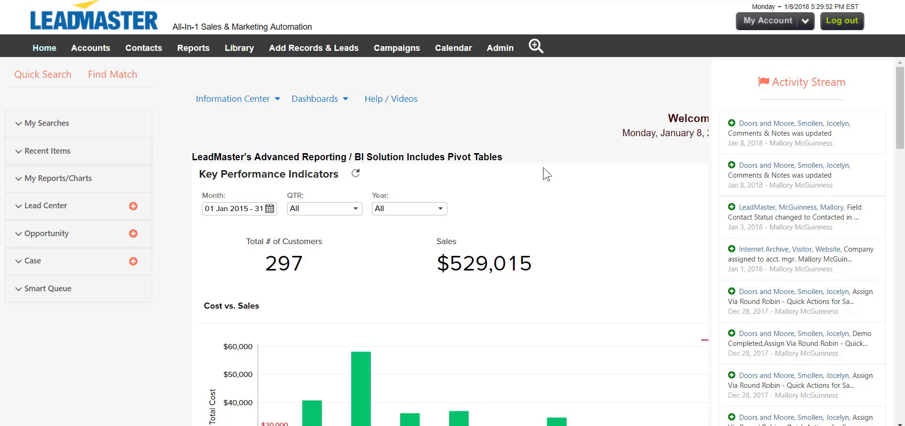
- Open Manage Workgroups and edit the AB - Training Videos workgroup
{"action": "left_click", "coordinate": [500, 48]}
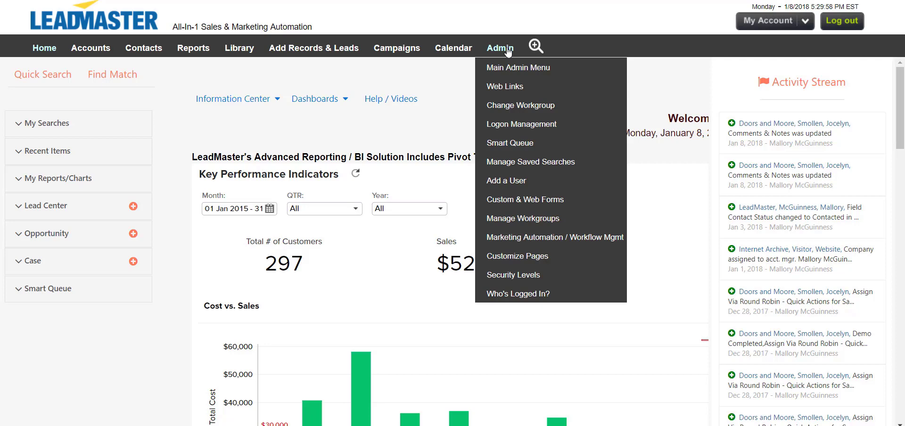
{"action": "mouse_move", "coordinate": [512, 123]}
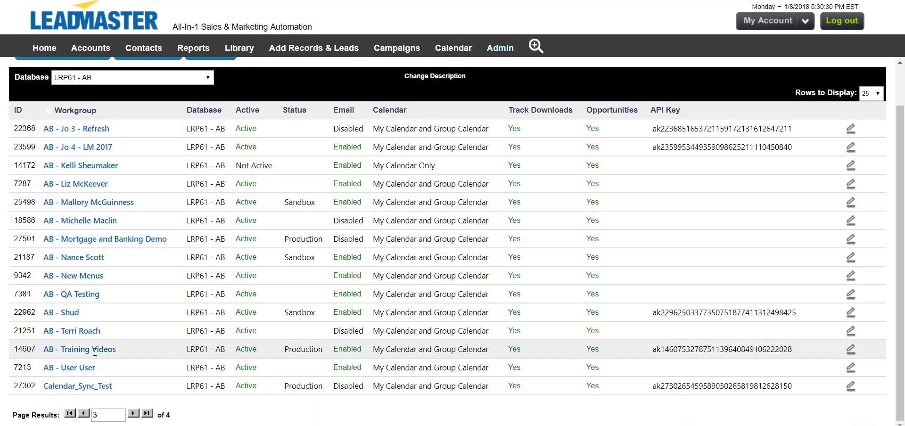
{"action": "left_click", "coordinate": [848, 349]}
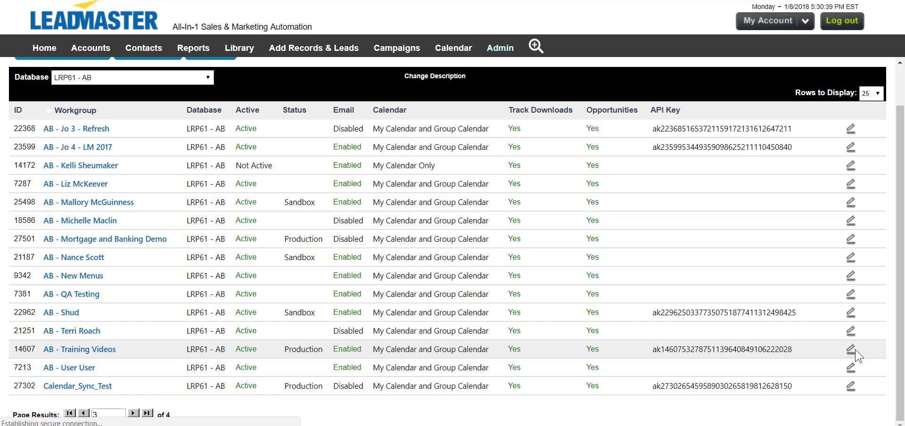
- Keep automation and workflow access enabled for AB - Training Videos and submit the workgroup
{"action": "left_click", "coordinate": [849, 349]}
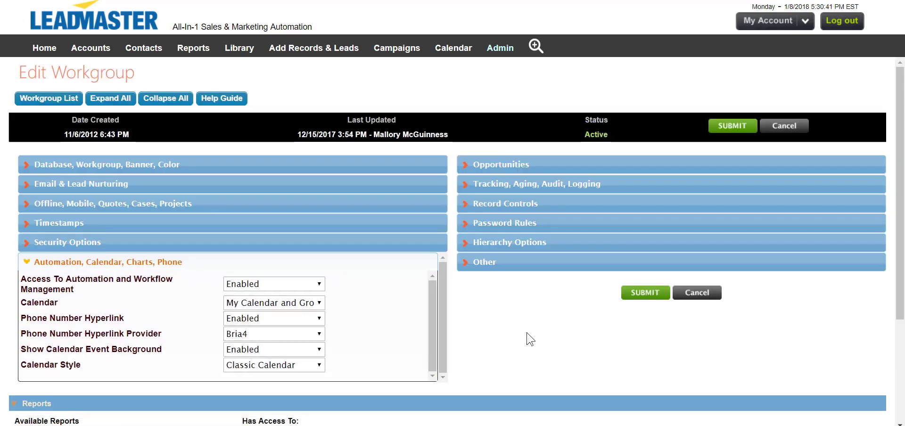
{"action": "mouse_move", "coordinate": [490, 334]}
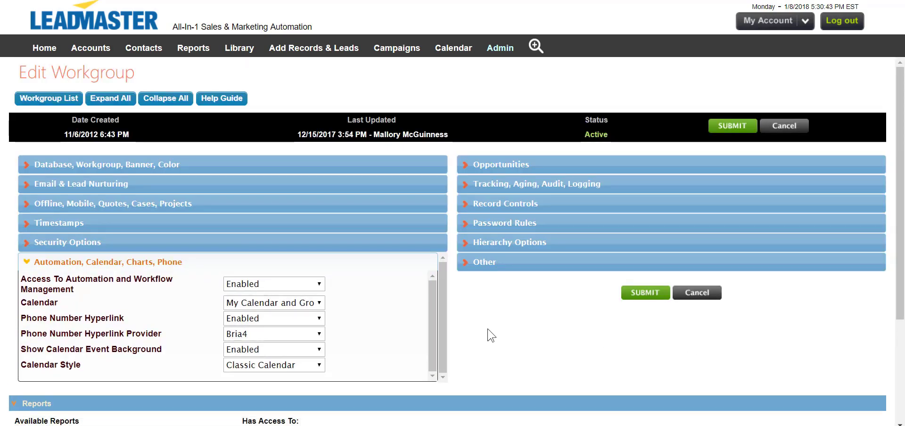
{"action": "mouse_move", "coordinate": [457, 346]}
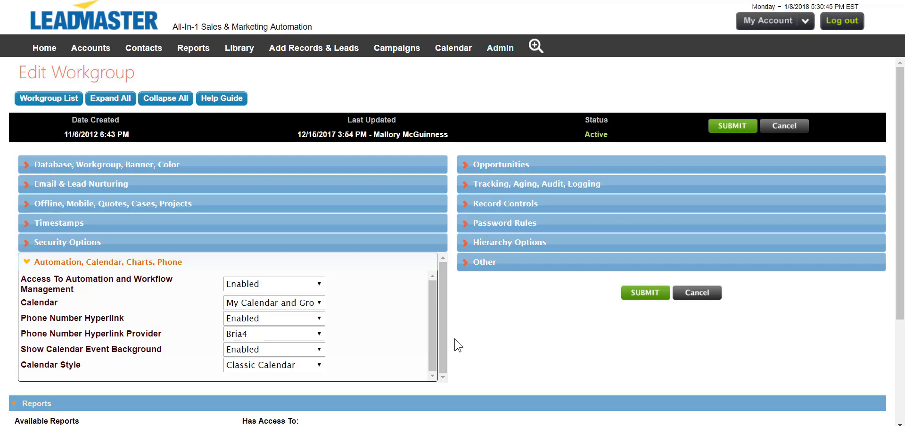
{"action": "left_click", "coordinate": [274, 283]}
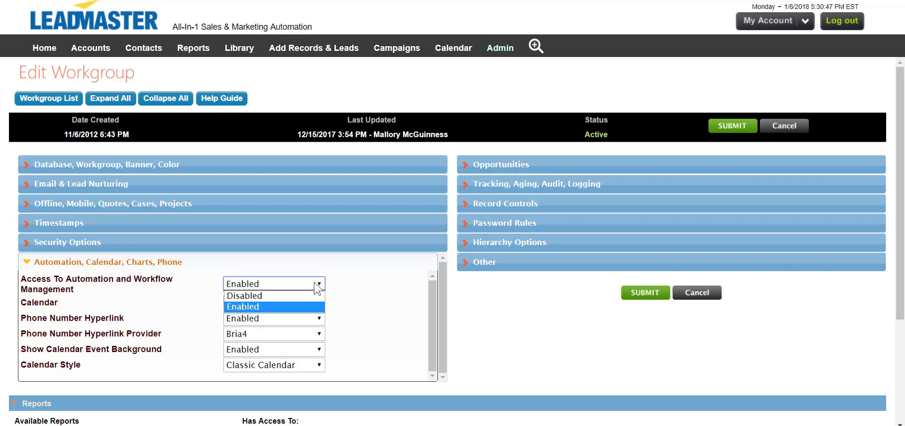
{"action": "left_click", "coordinate": [273, 307]}
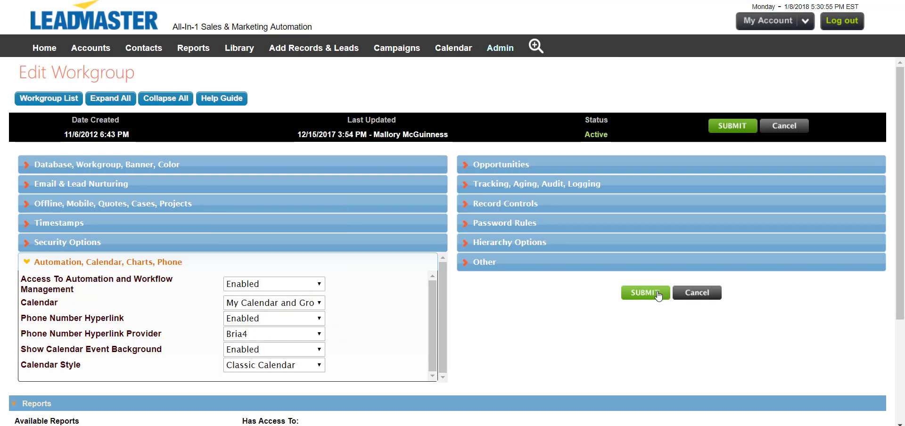
{"action": "left_click", "coordinate": [645, 292]}
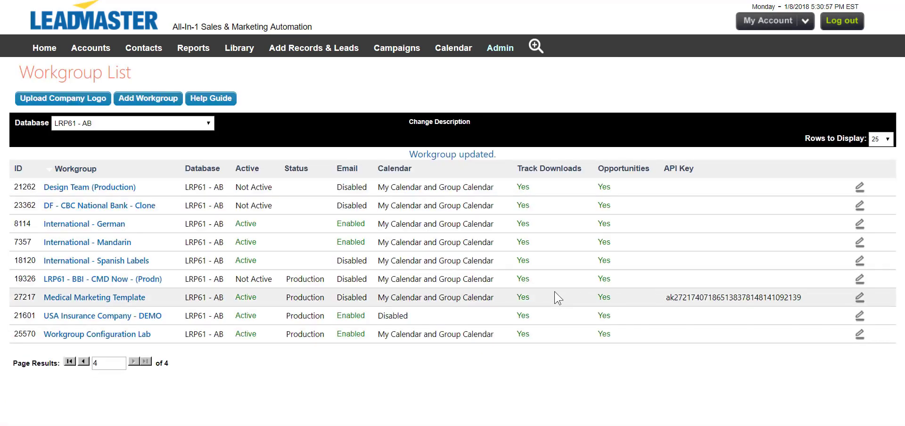
- Find the user's Allow "Click to Dial" for Phone Numbers privilege and highlight it
{"action": "left_click", "coordinate": [500, 48]}
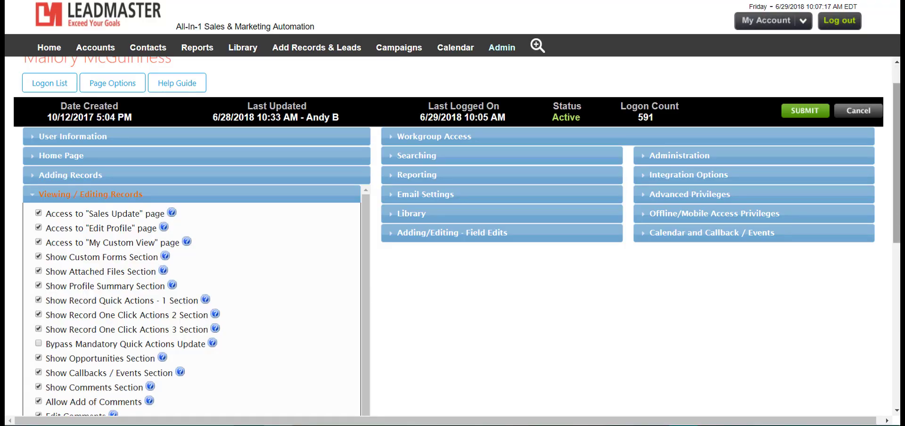
{"action": "scroll", "scroll_direction": "down", "scroll_amount": 3}
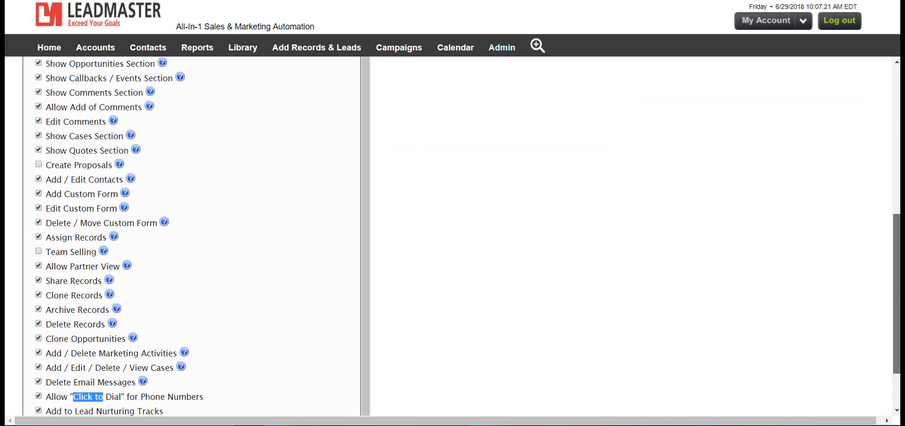
{"action": "scroll", "scroll_direction": "down", "scroll_amount": 3}
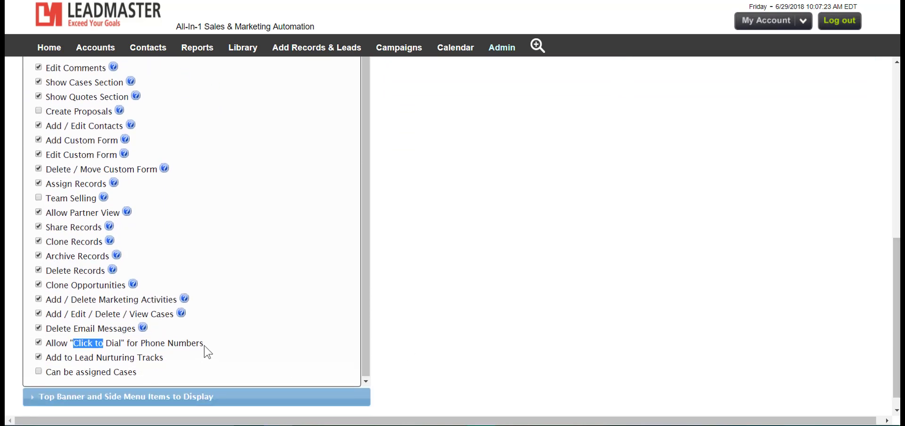
{"action": "left_click_drag", "start_coordinate": [78, 342], "coordinate": [204, 343]}
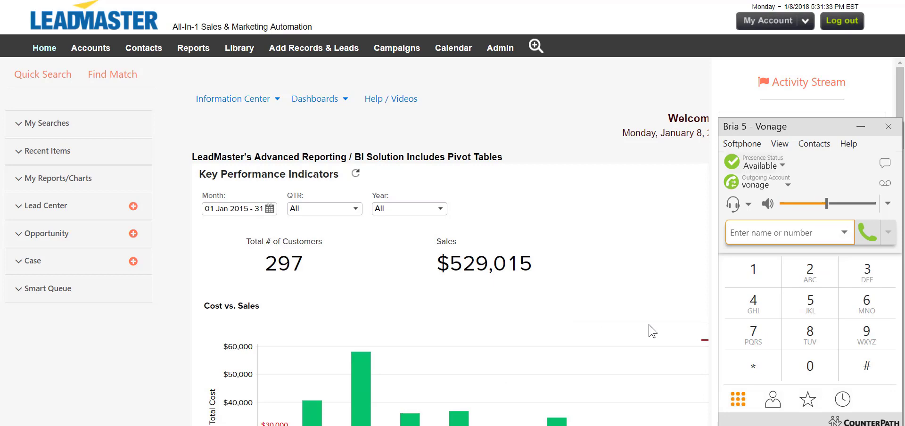
{"action": "mouse_move", "coordinate": [808, 140]}
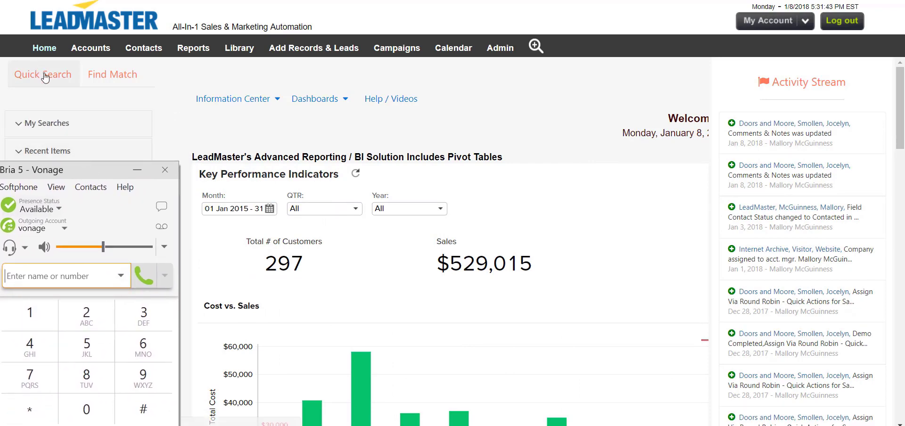
- Open Bria's Account Settings listing the malleadmaster.onsip.com and vonage accounts
{"action": "left_click", "coordinate": [43, 74]}
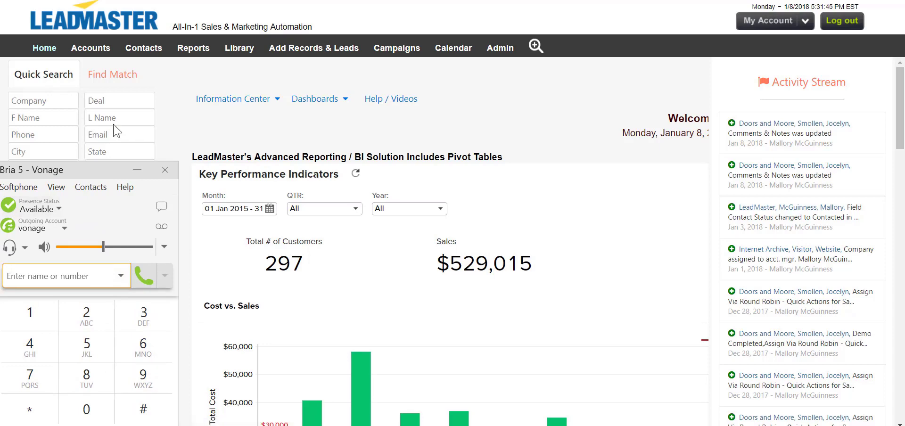
{"action": "mouse_move", "coordinate": [372, 133]}
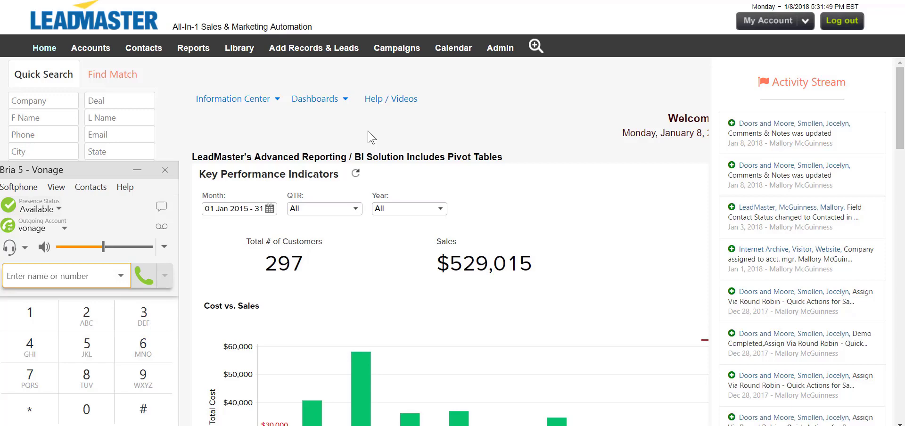
{"action": "mouse_move", "coordinate": [325, 149]}
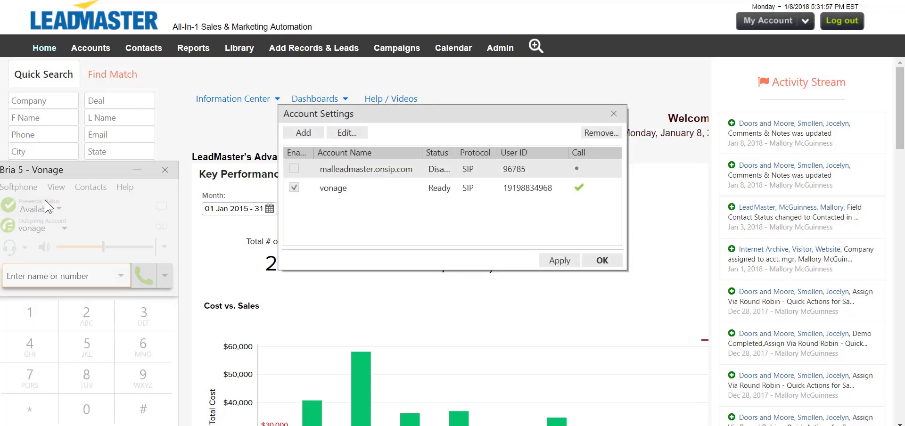
- Select the malleadmaster.onsip.com account and open its user details and dial plan
{"action": "left_click", "coordinate": [347, 133]}
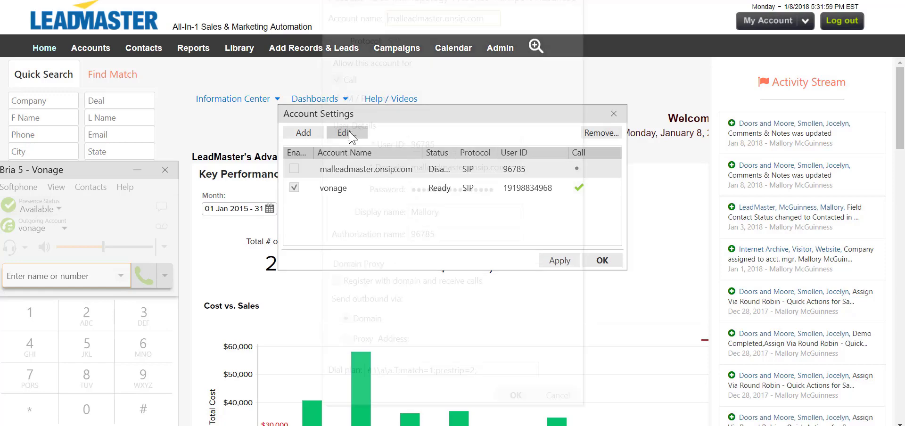
{"action": "left_click", "coordinate": [343, 132]}
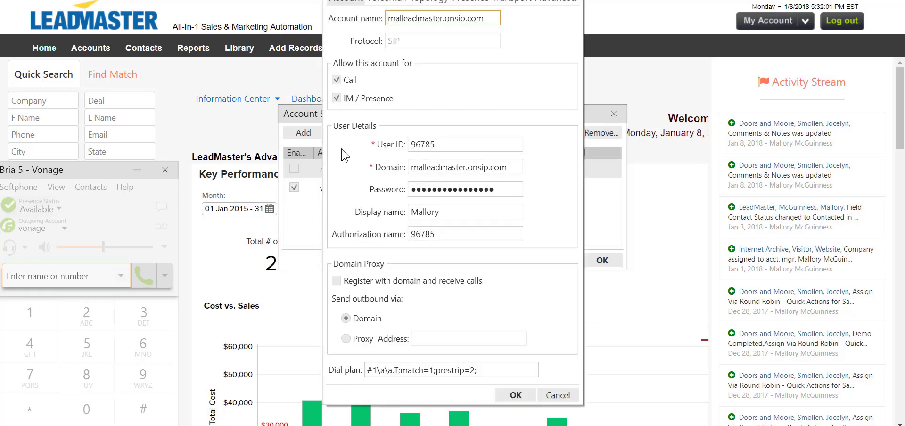
{"action": "mouse_move", "coordinate": [360, 137]}
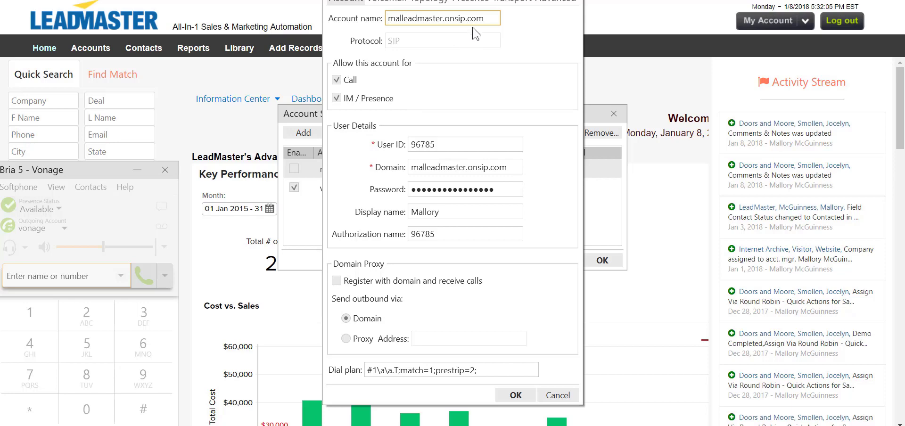
{"action": "mouse_move", "coordinate": [479, 136]}
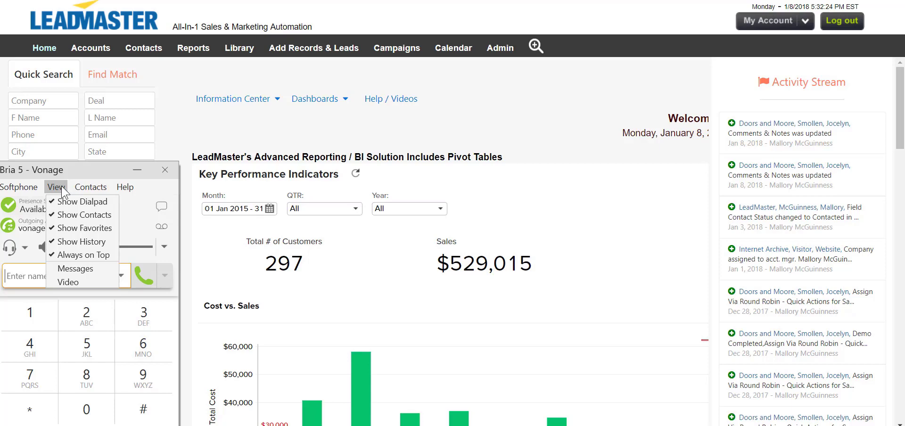
{"action": "mouse_move", "coordinate": [91, 255]}
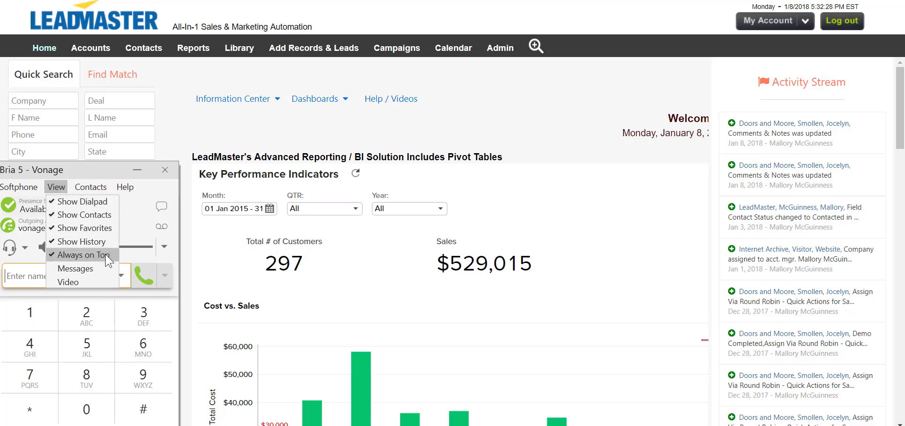
{"action": "left_click", "coordinate": [85, 255]}
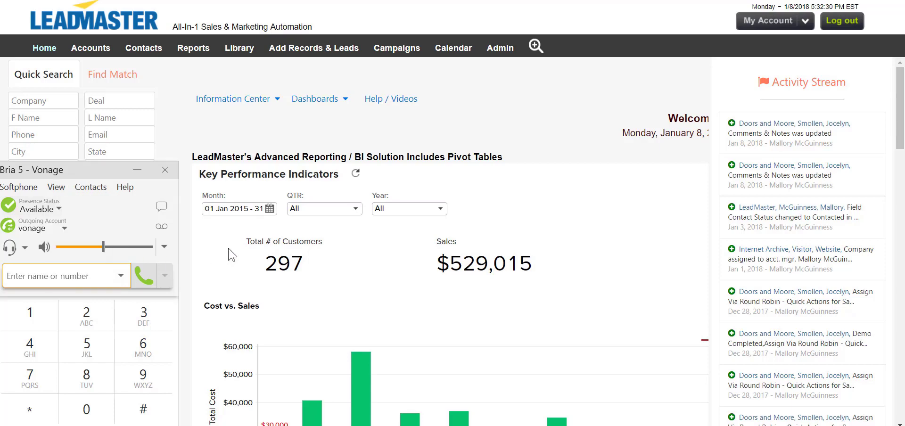
{"action": "mouse_move", "coordinate": [190, 219]}
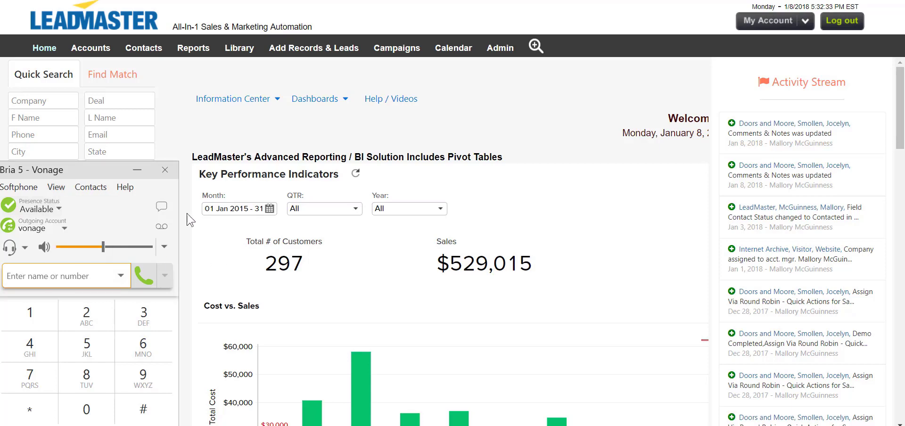
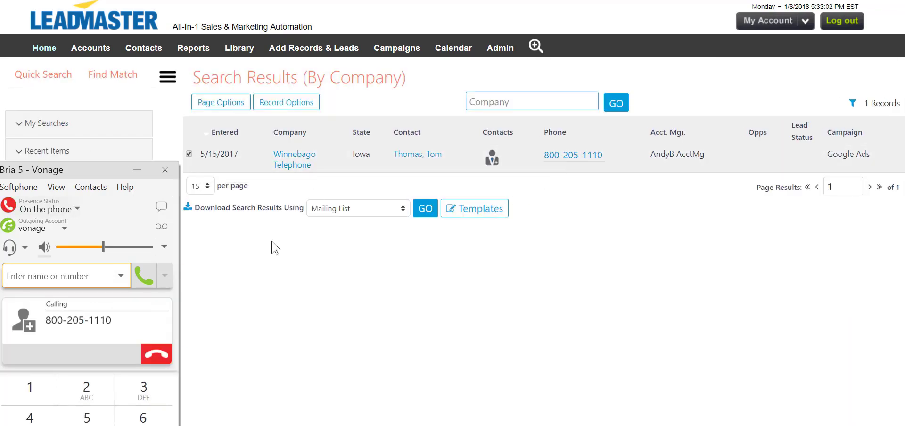
{"action": "mouse_move", "coordinate": [184, 313]}
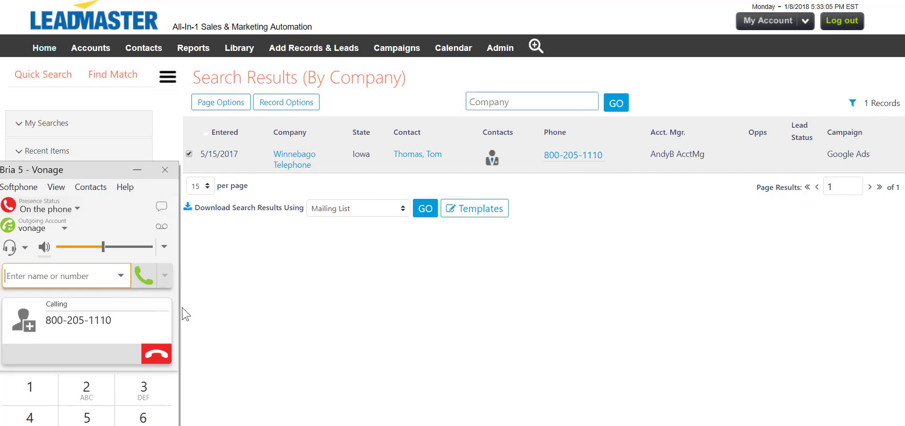
{"action": "left_click", "coordinate": [156, 353]}
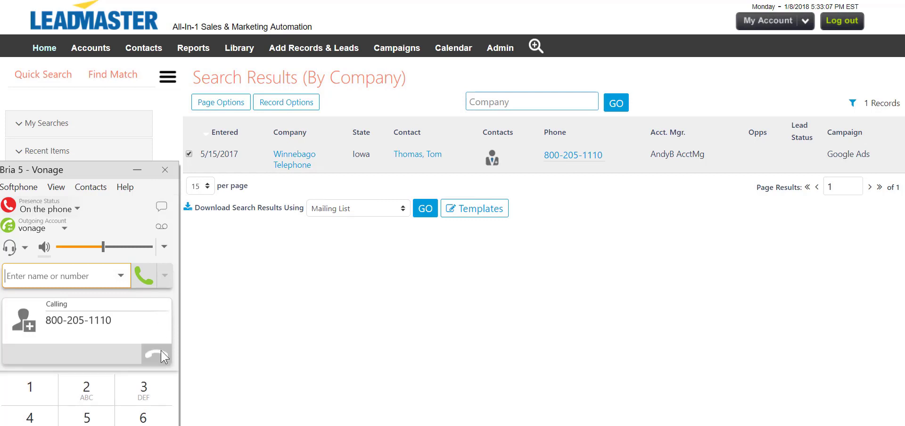
{"action": "left_click", "coordinate": [154, 355]}
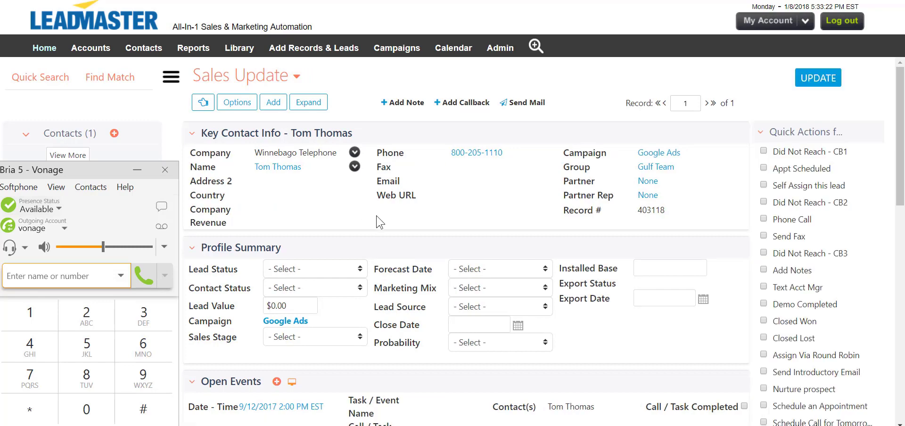
{"action": "scroll", "scroll_direction": "down", "scroll_amount": 3}
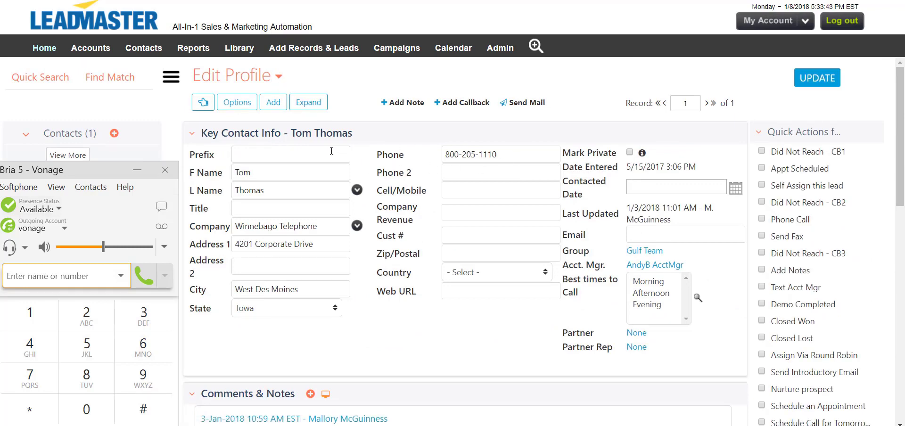
{"action": "mouse_move", "coordinate": [203, 102]}
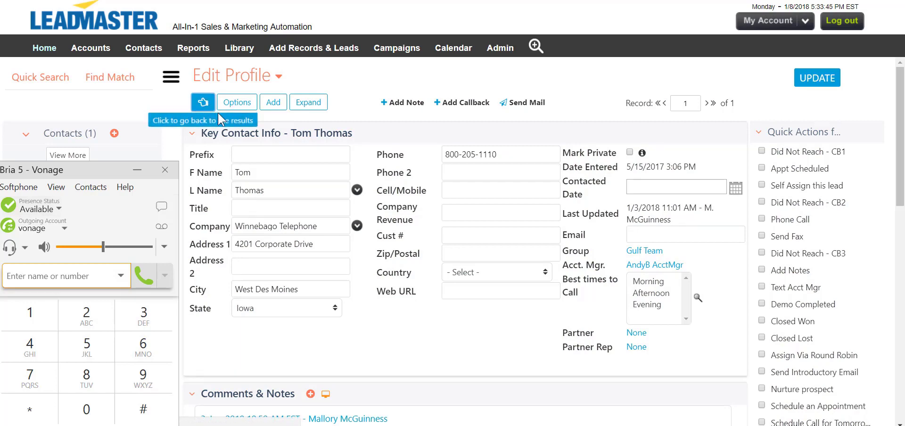
{"action": "left_click", "coordinate": [202, 102]}
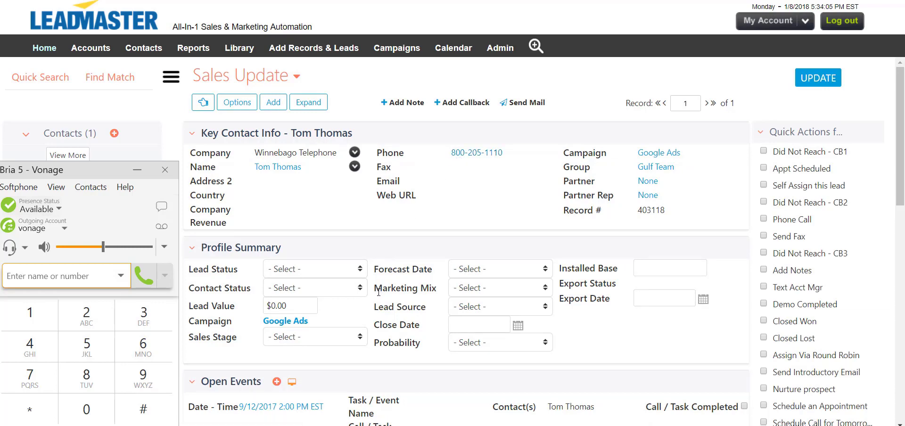
{"action": "mouse_move", "coordinate": [320, 283]}
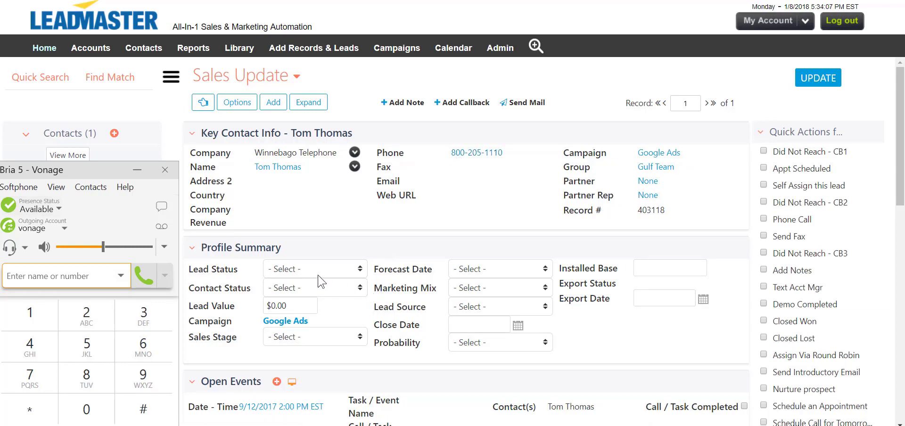